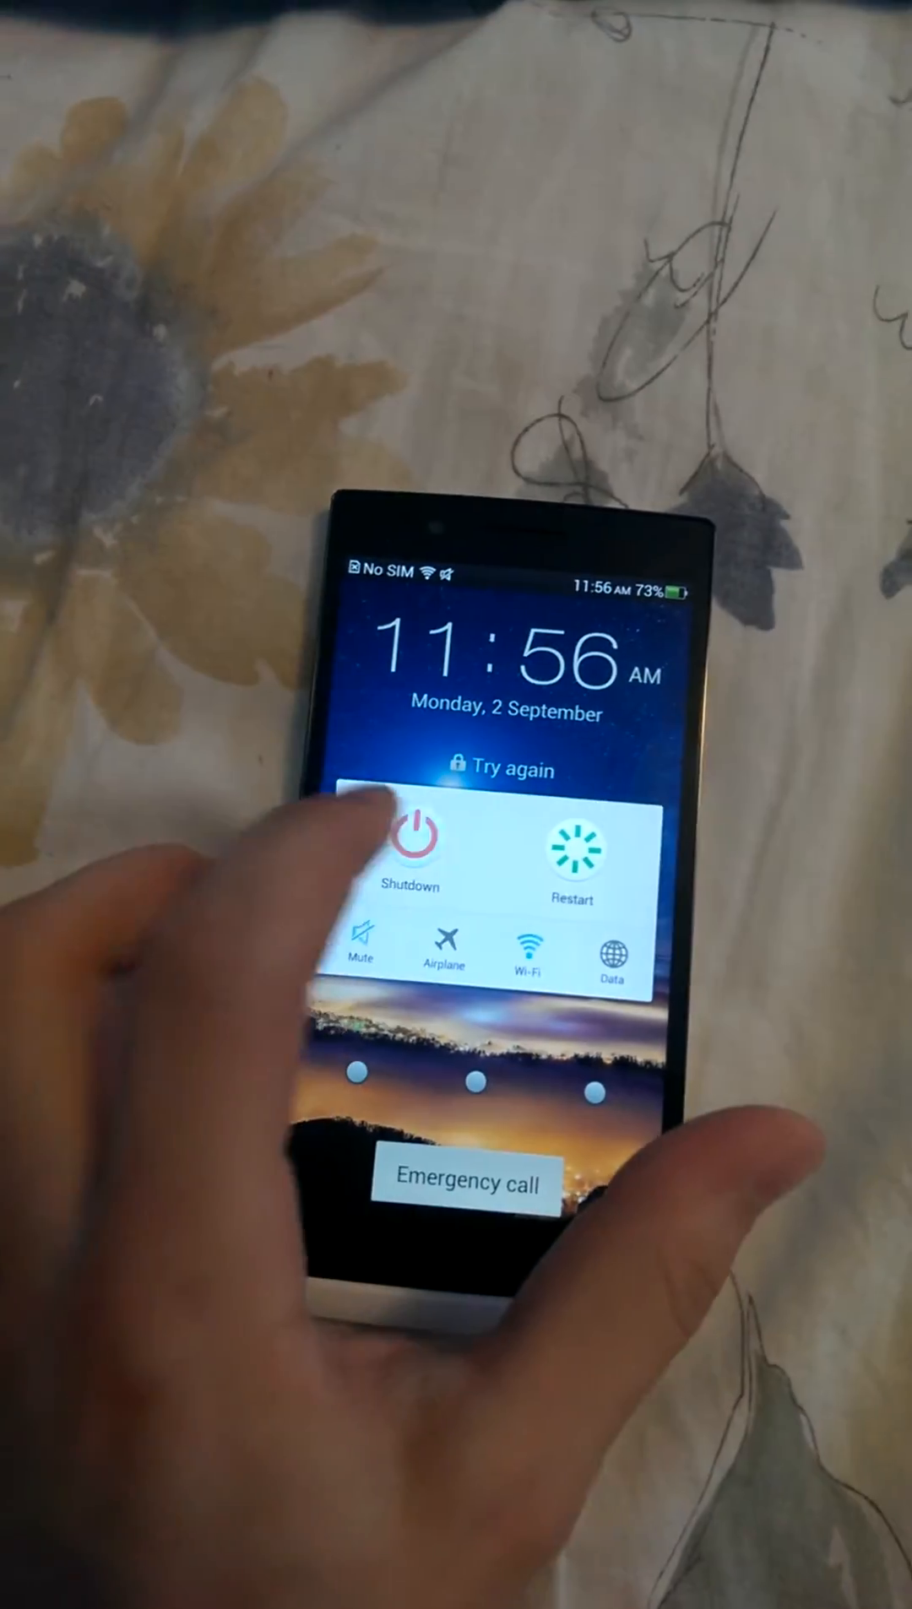
click(572, 851)
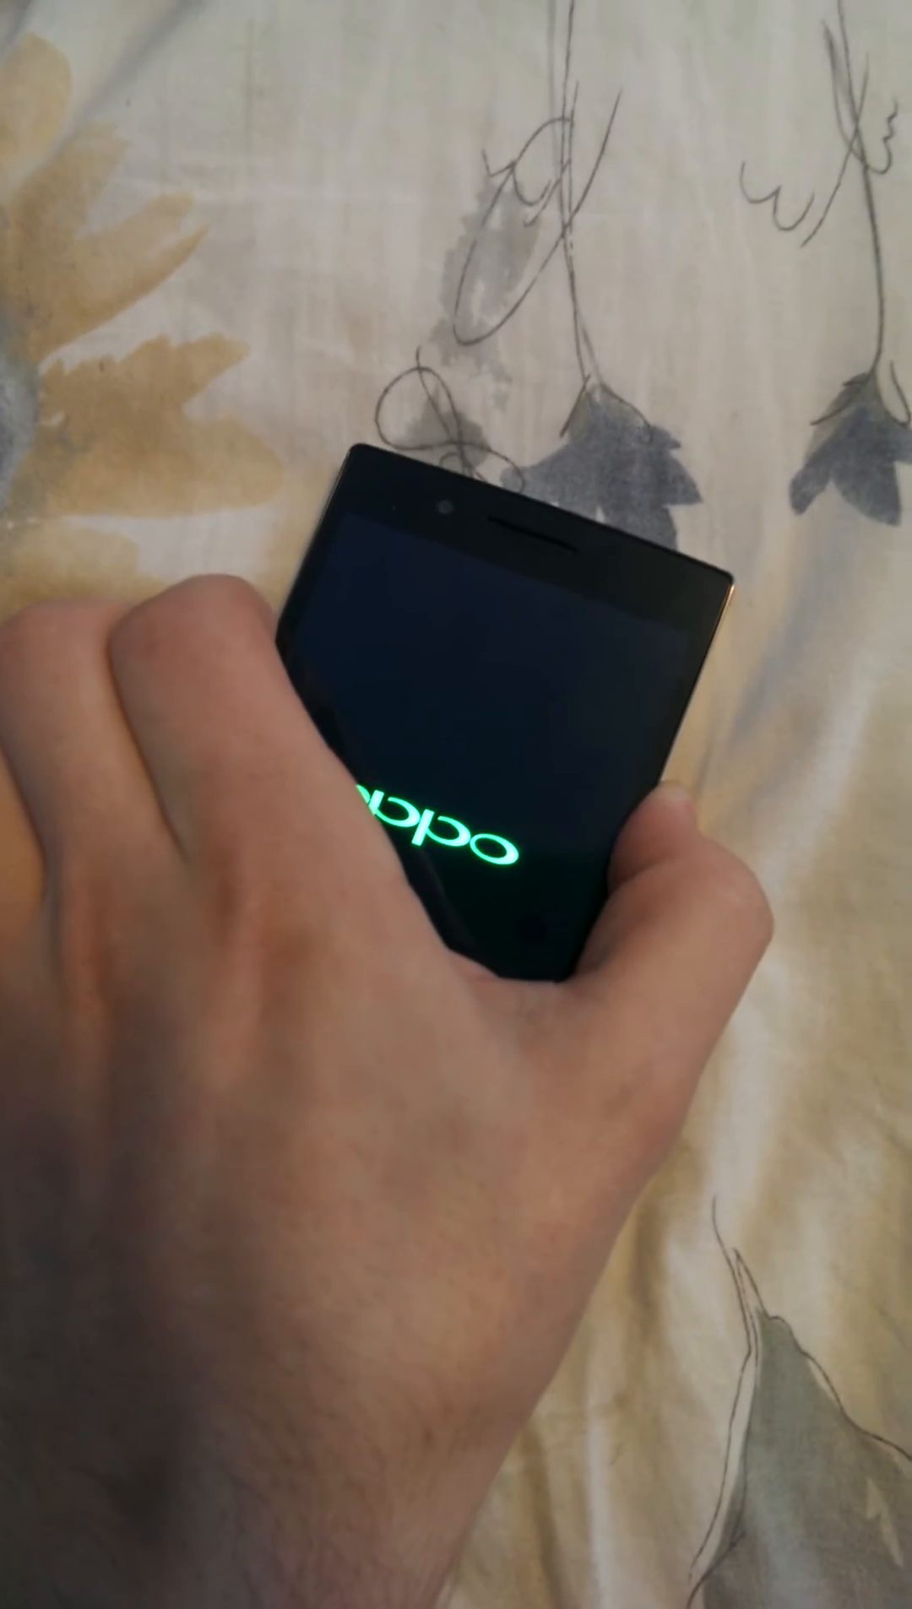